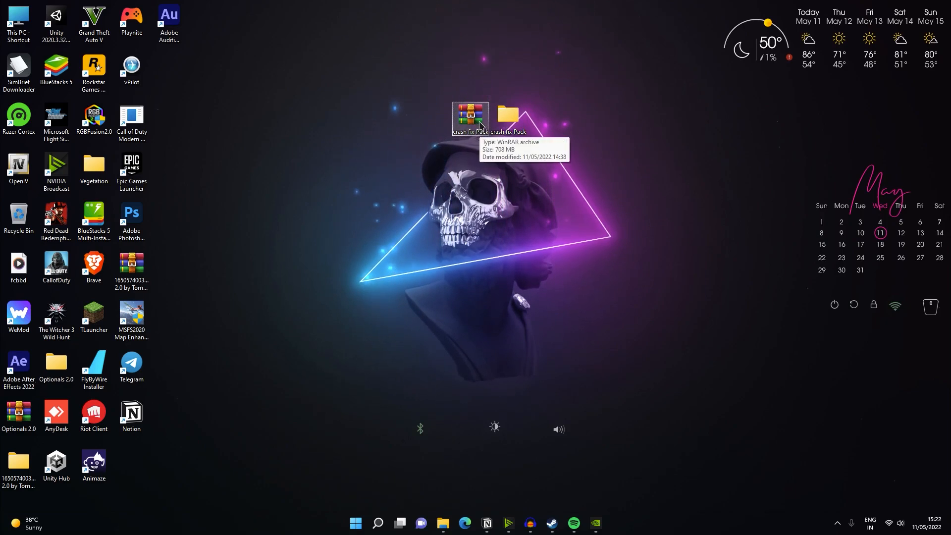
Step: Open the extracted 'crash fix Pack' folder from the desktop beside the GTA-SanAndreas folder
{"action": "left_click", "coordinate": [507, 115]}
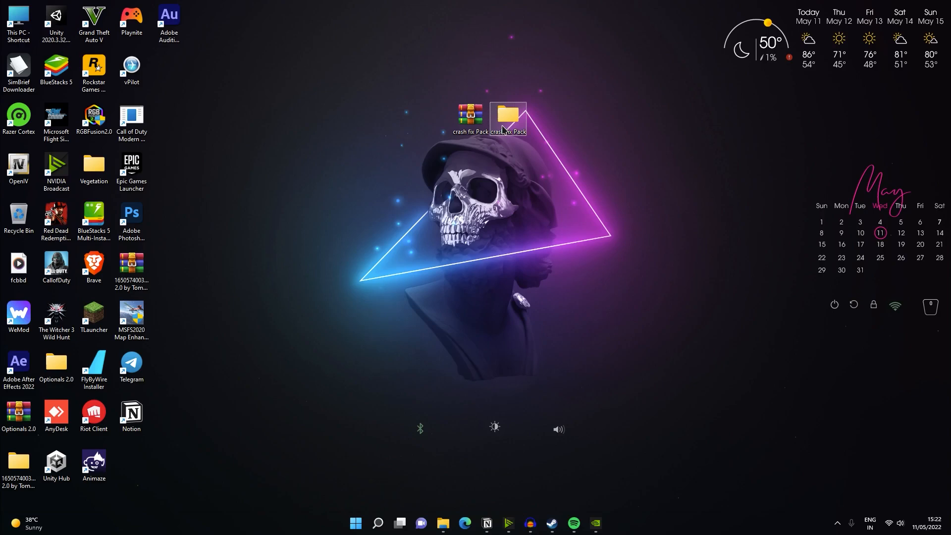
{"action": "double_click", "coordinate": [509, 115]}
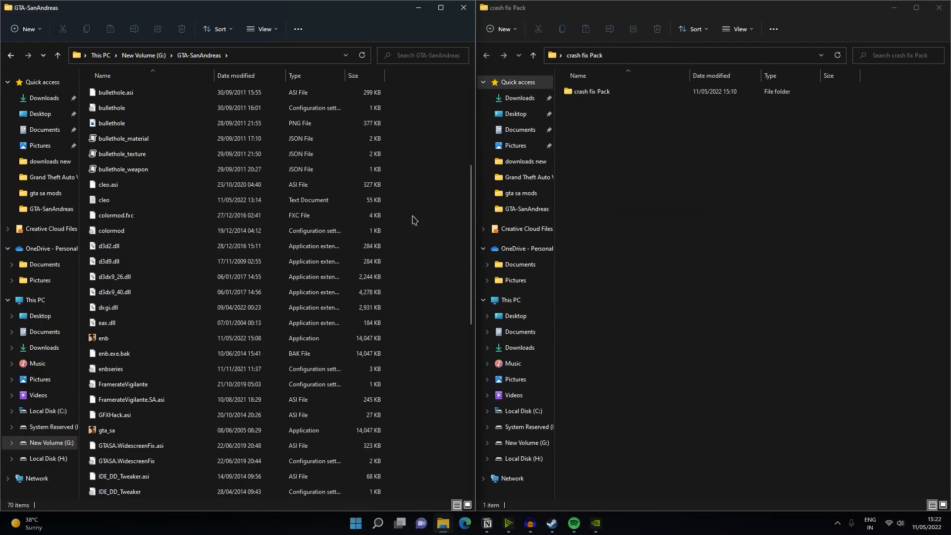
Step: Copy largeaddress.exe from the Largeaddress subfolder into GTA-SanAndreas, replacing the existing file
{"action": "double_click", "coordinate": [588, 91]}
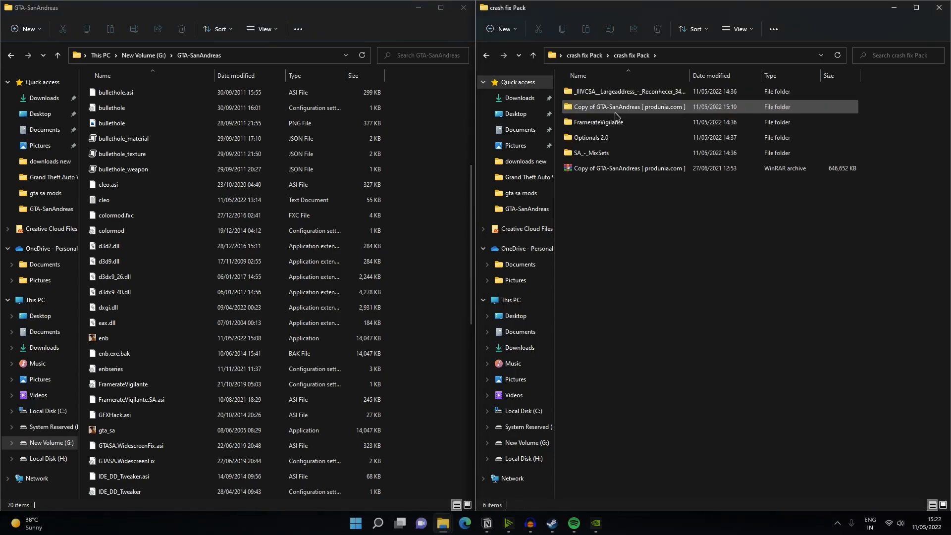
{"action": "left_click", "coordinate": [590, 136]}
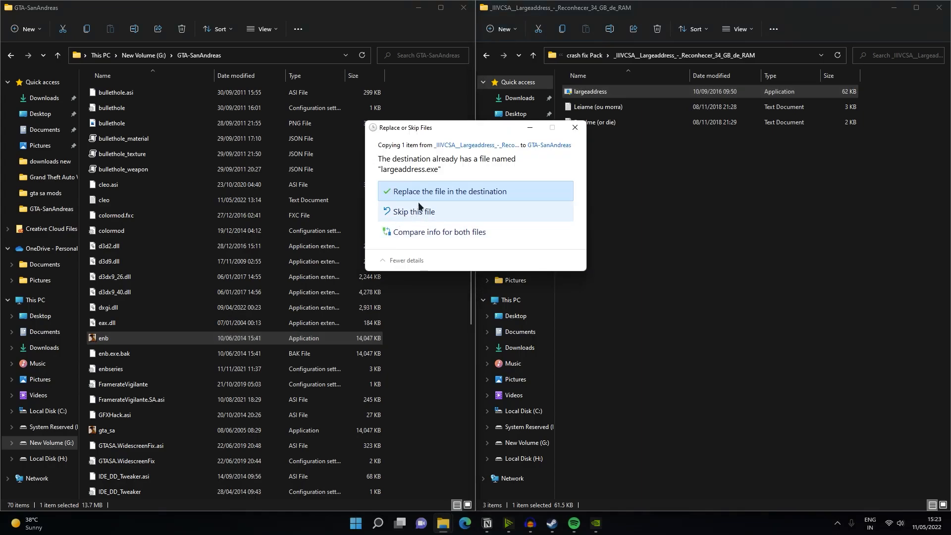
{"action": "left_click", "coordinate": [452, 191]}
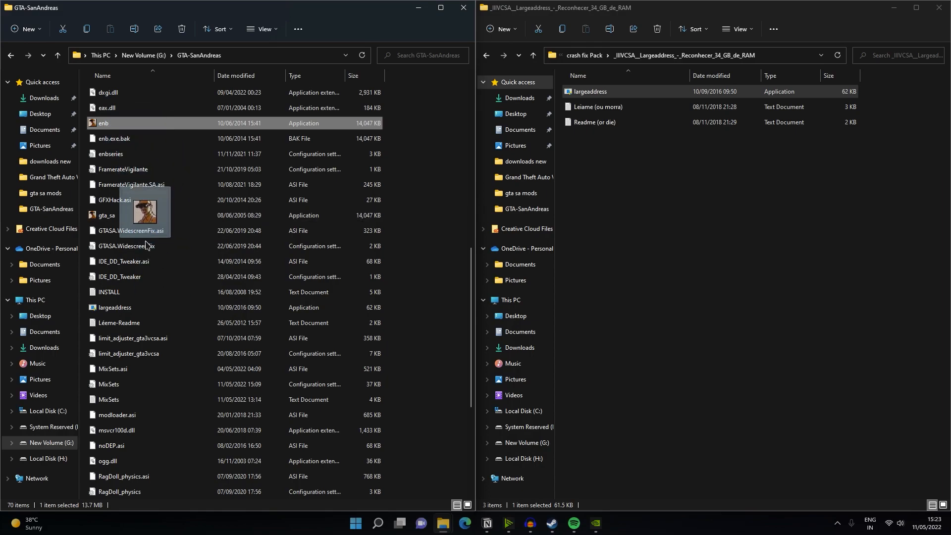
Step: Run largeaddress.exe on enb.exe, allow UAC, and confirm patching with 'y' despite the backup warning
{"action": "double_click", "coordinate": [589, 92]}
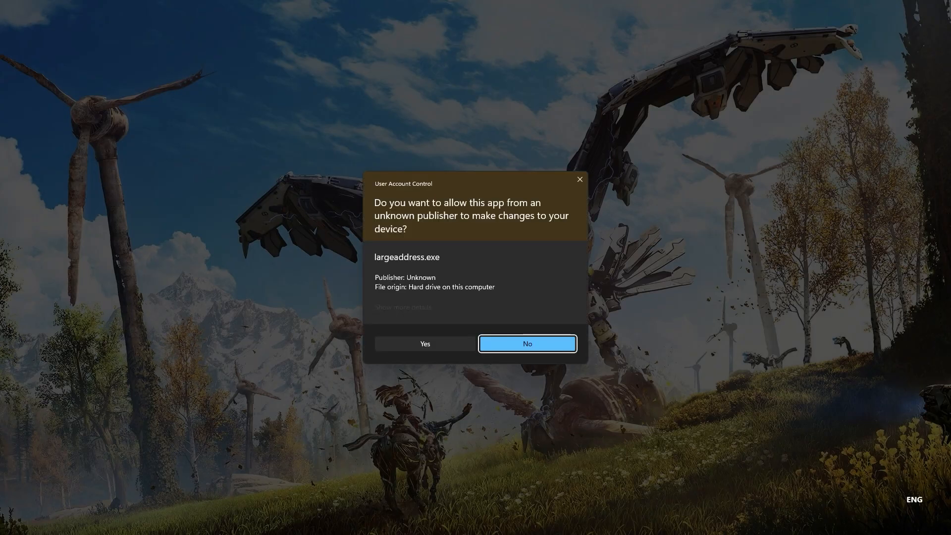
{"action": "left_click", "coordinate": [425, 344]}
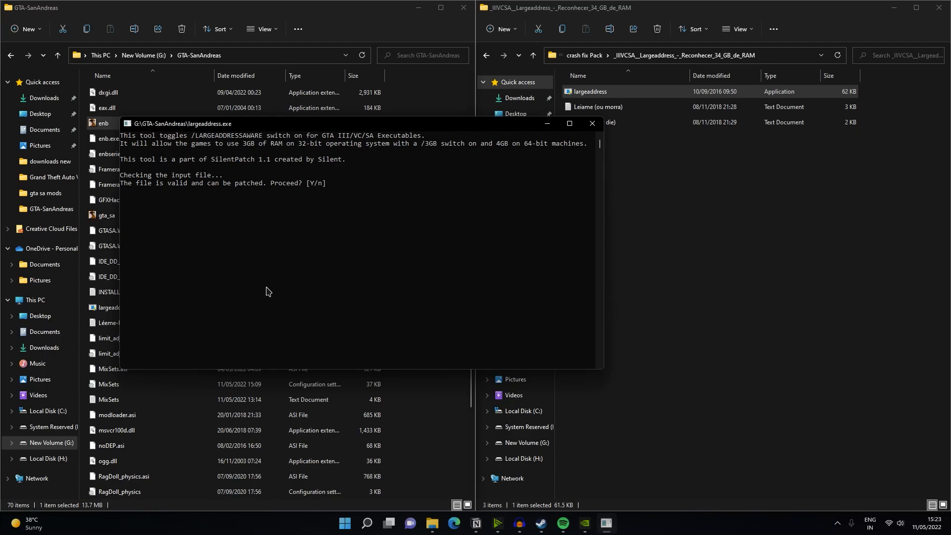
{"action": "type", "text": "y"}
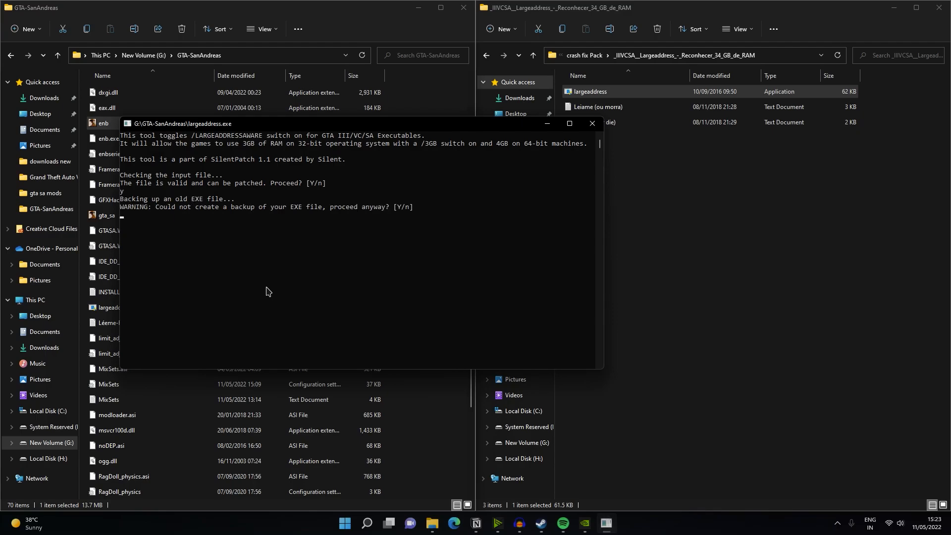
{"action": "mouse_move", "coordinate": [293, 263]}
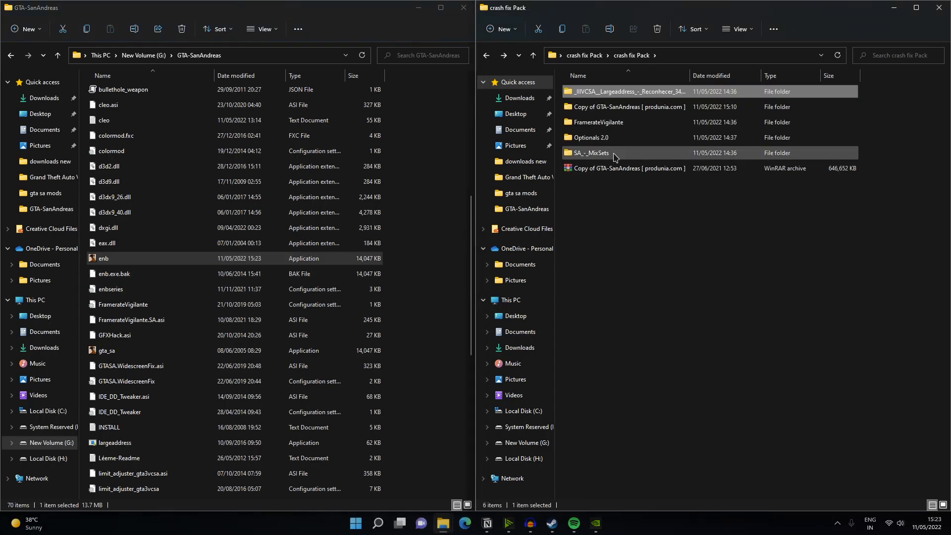
Step: Browse into SA_-_MixSets > EN > MixSets to reach the MixSets.ini settings file
{"action": "double_click", "coordinate": [588, 152]}
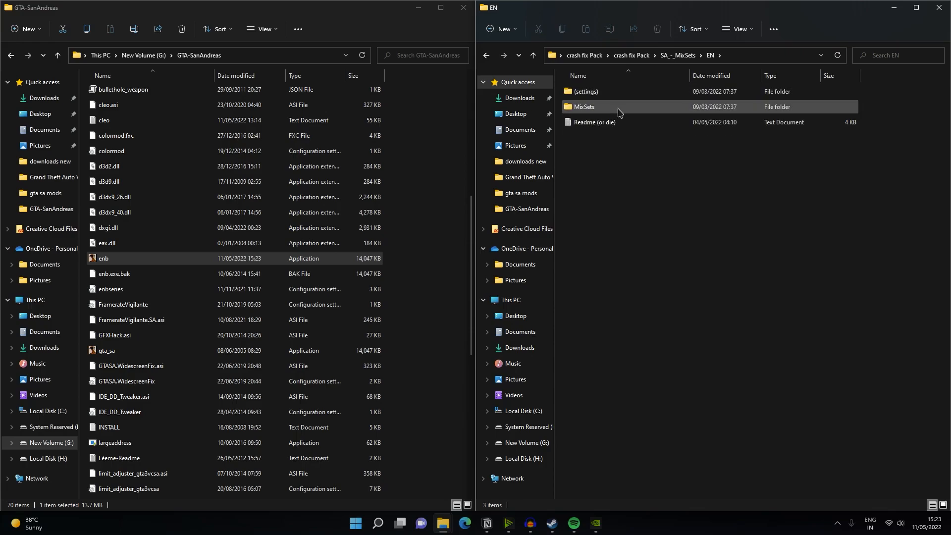
{"action": "double_click", "coordinate": [582, 107]}
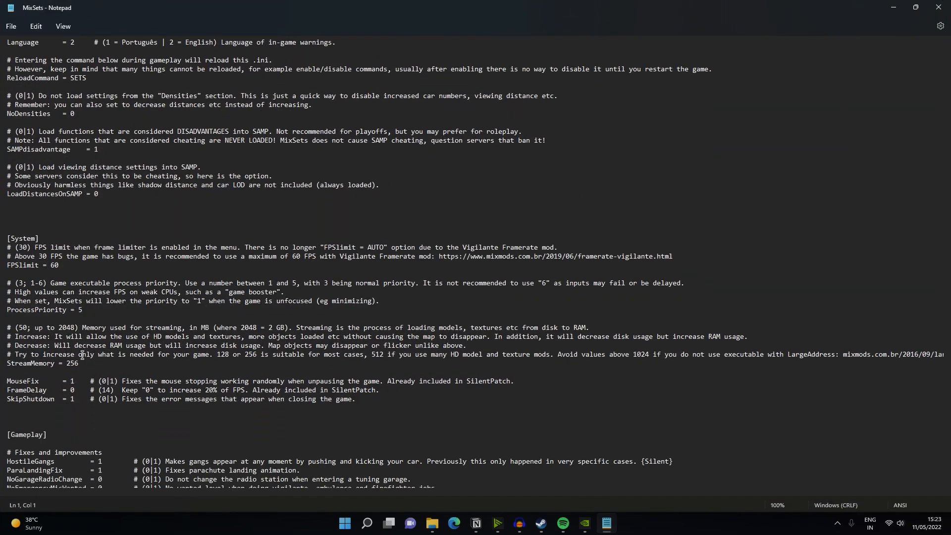
{"action": "triple_click", "coordinate": [39, 309]}
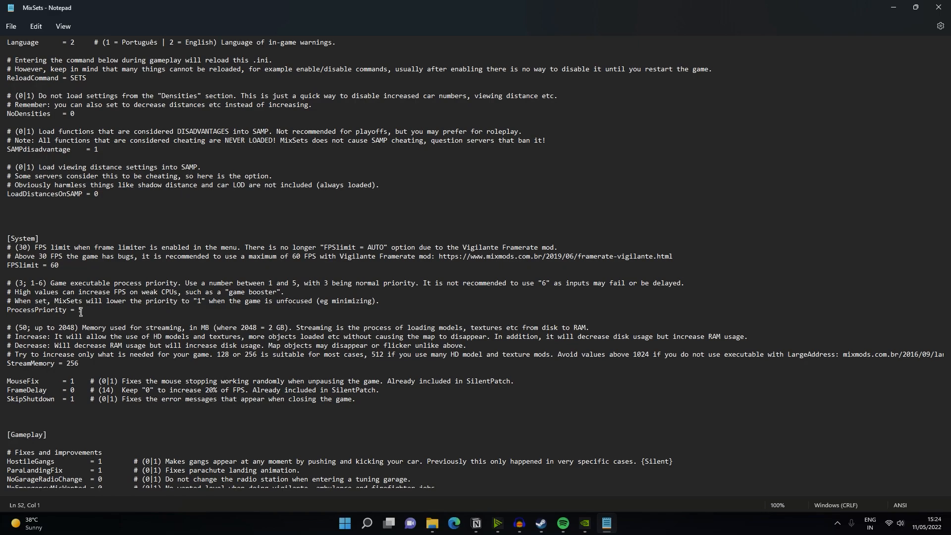
{"action": "type", "text": "1"}
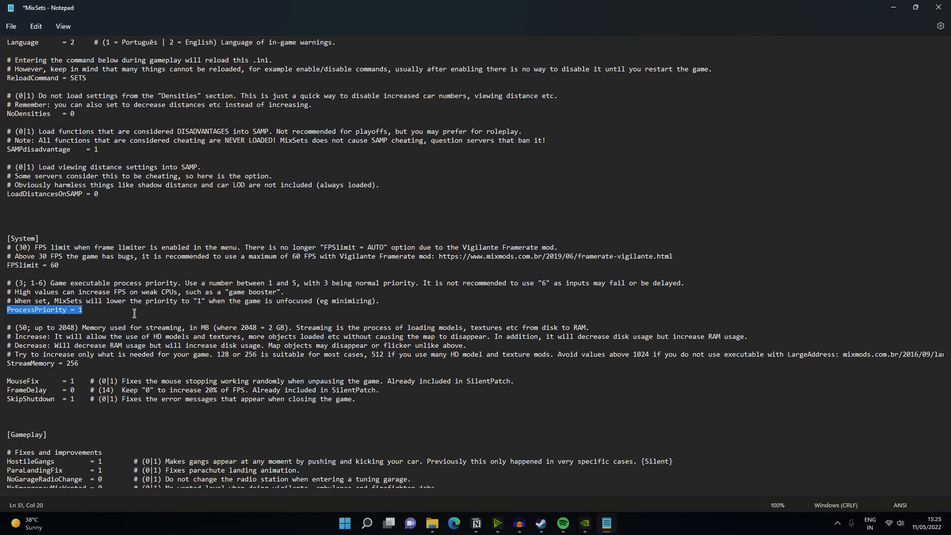
{"action": "scroll", "scroll_direction": "down", "scroll_amount": 3}
{"action": "type", "text": "5"}
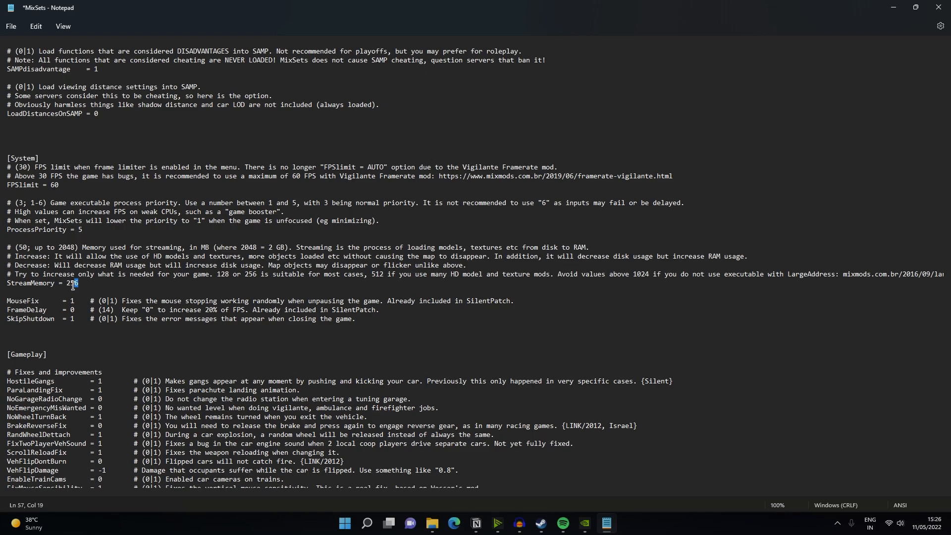
Step: Set the StreamMemory line to 2048 and save MixSets.ini when closing Notepad
{"action": "triple_click", "coordinate": [40, 282]}
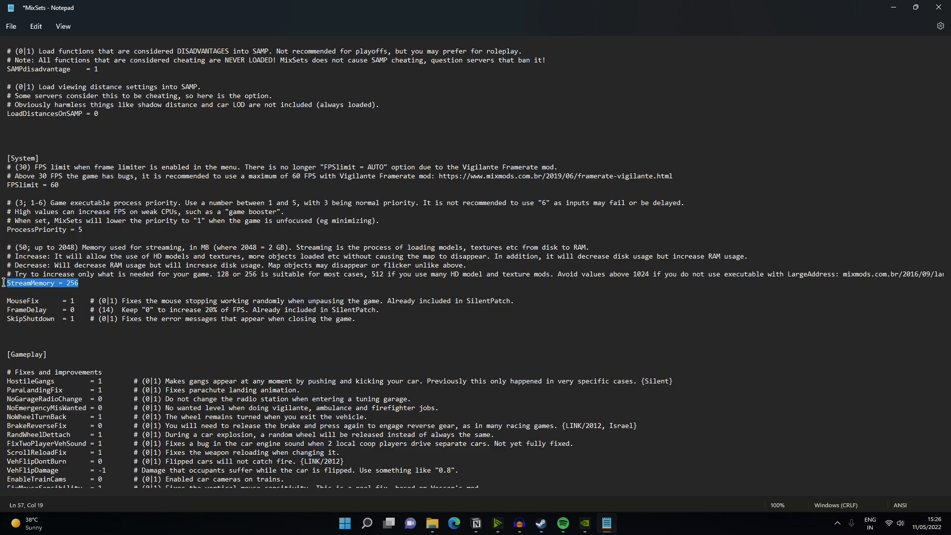
{"action": "left_click", "coordinate": [77, 284]}
{"action": "type", "text": "048"}
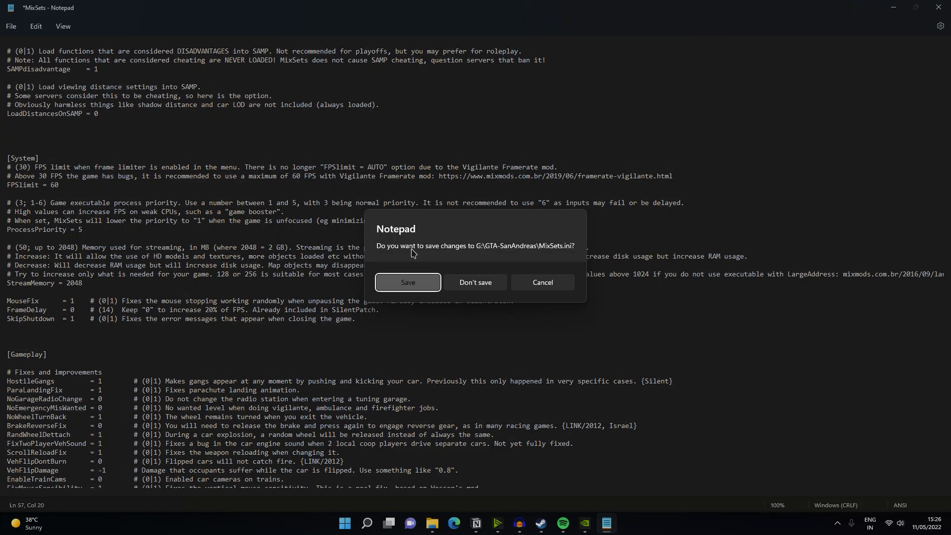
{"action": "left_click", "coordinate": [407, 282]}
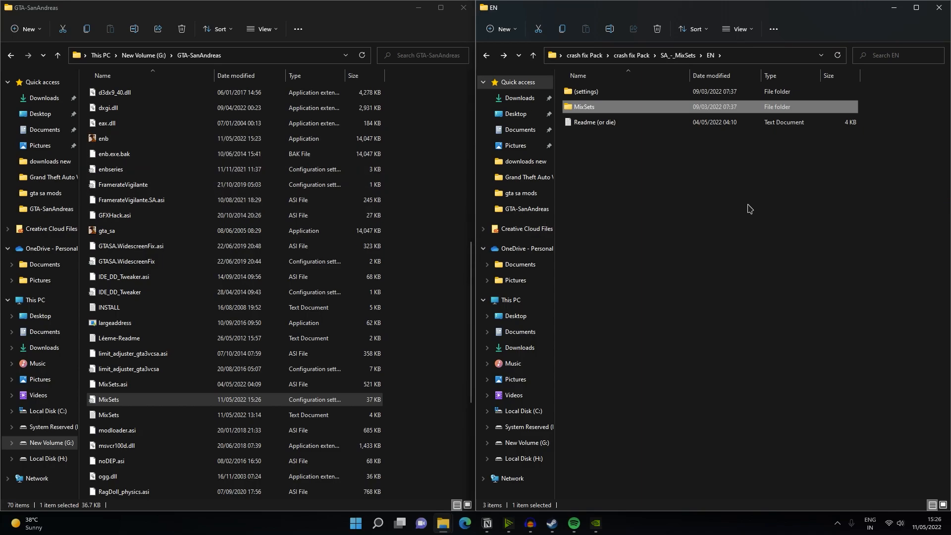
Step: Go back up to the crash fix Pack folder and select the Copy of GTA-SanAndreas archive
{"action": "double_click", "coordinate": [584, 107]}
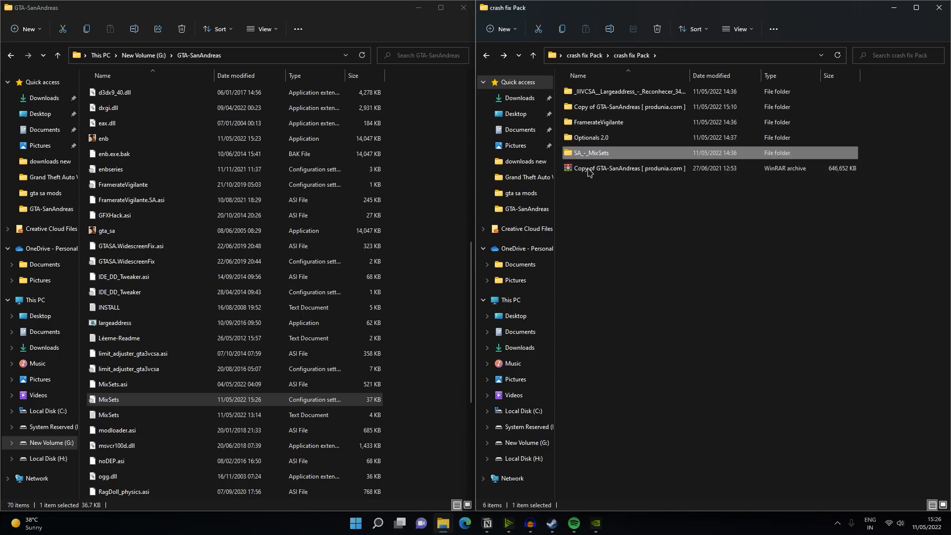
{"action": "left_click", "coordinate": [628, 169]}
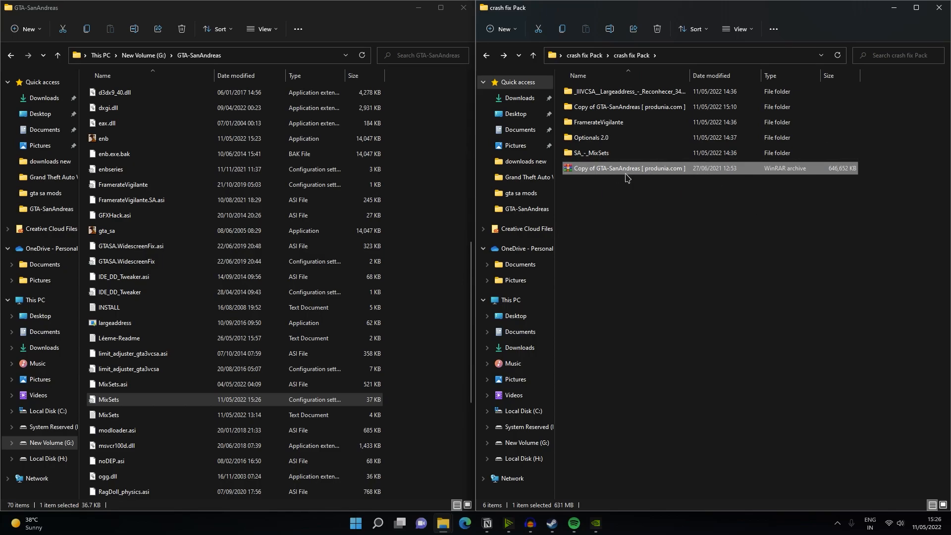
{"action": "mouse_move", "coordinate": [628, 168]}
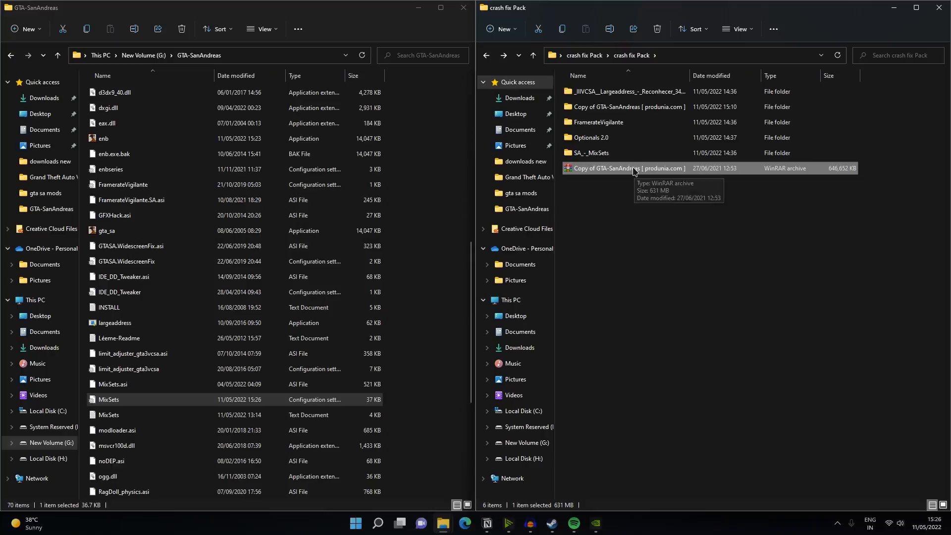